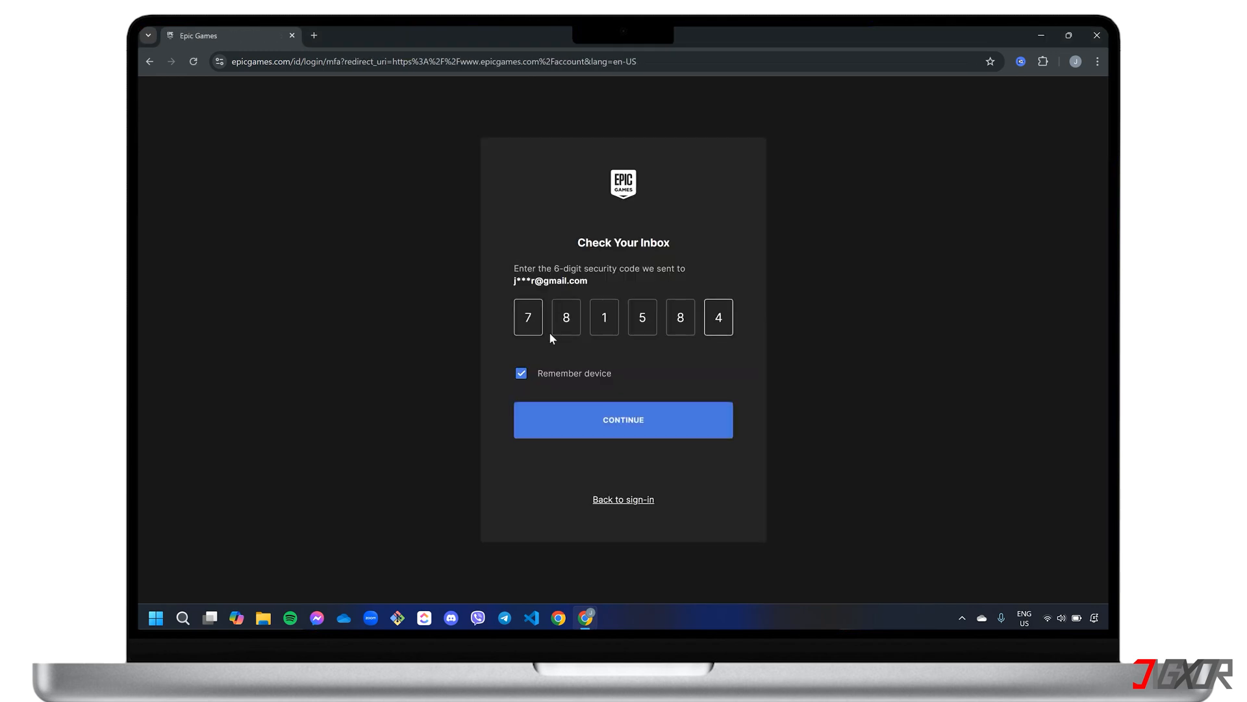
Submit the emailed six-digit security code with Remember device kept on.
{"action": "left_click", "coordinate": [622, 420]}
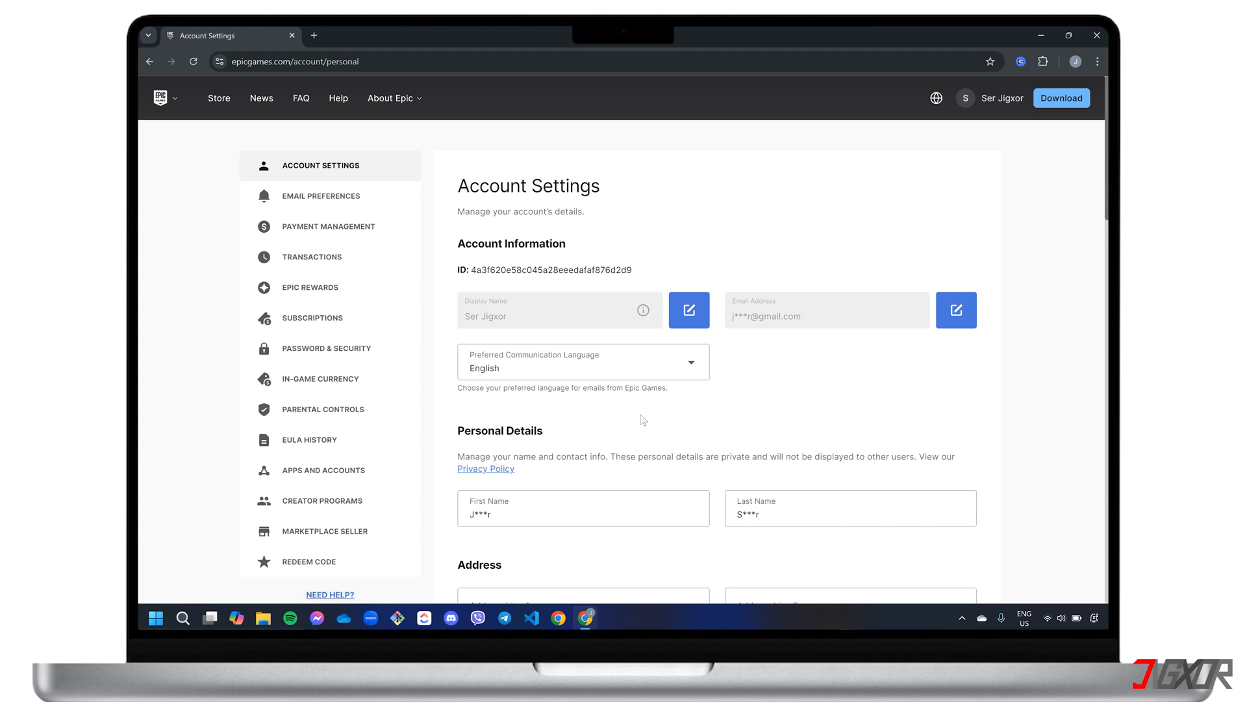
Unlock Parental Controls from the sidebar by entering and confirming the 6-digit PIN.
{"action": "left_click", "coordinate": [322, 410]}
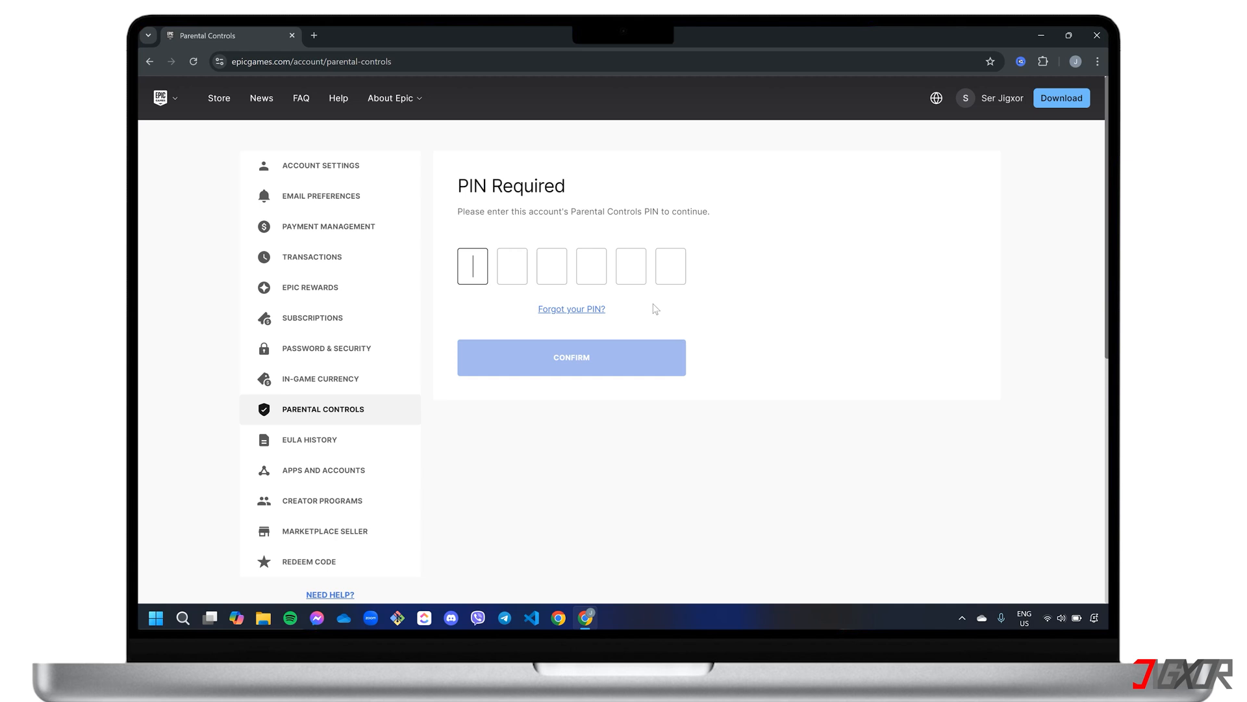
{"action": "left_click", "coordinate": [572, 309]}
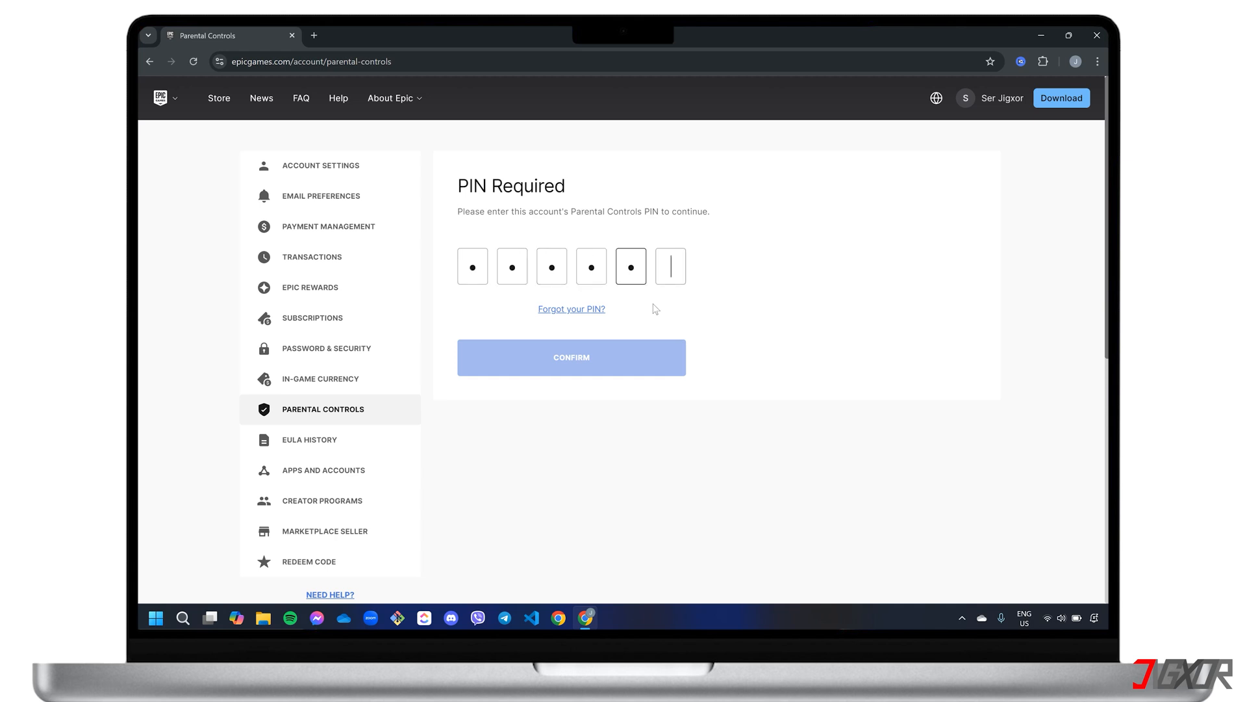
{"action": "left_click", "coordinate": [571, 356]}
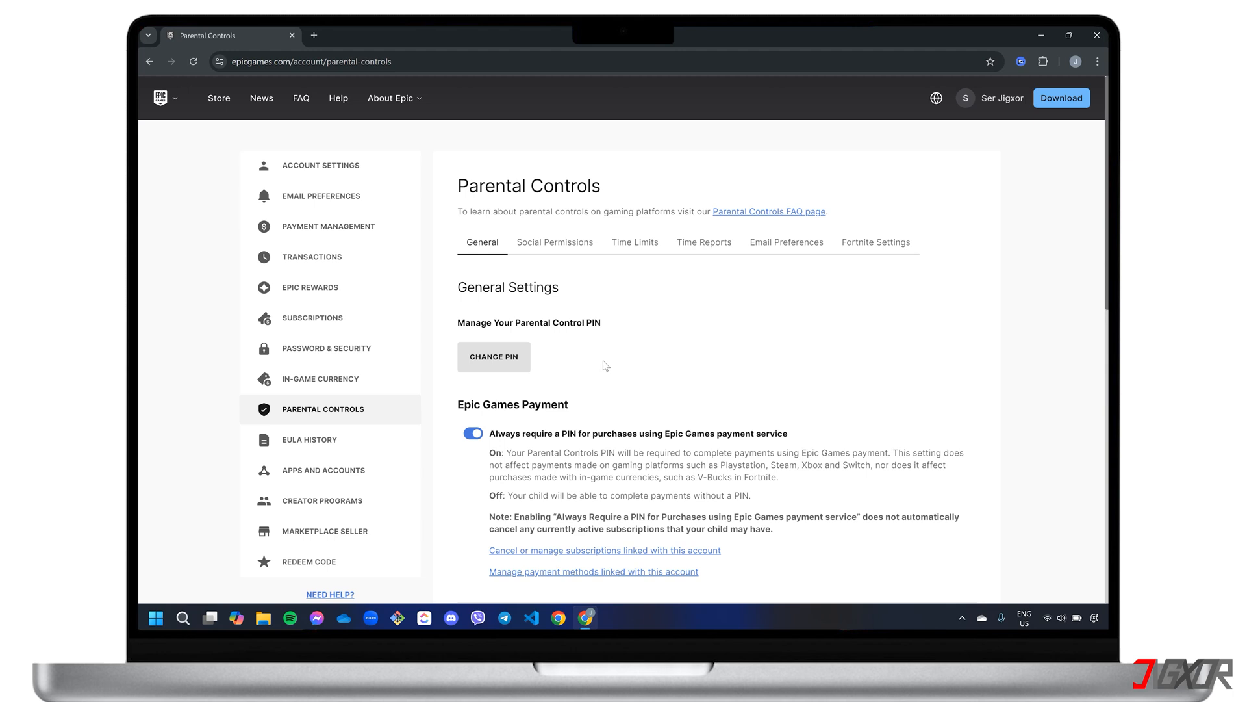
{"action": "mouse_move", "coordinate": [495, 432]}
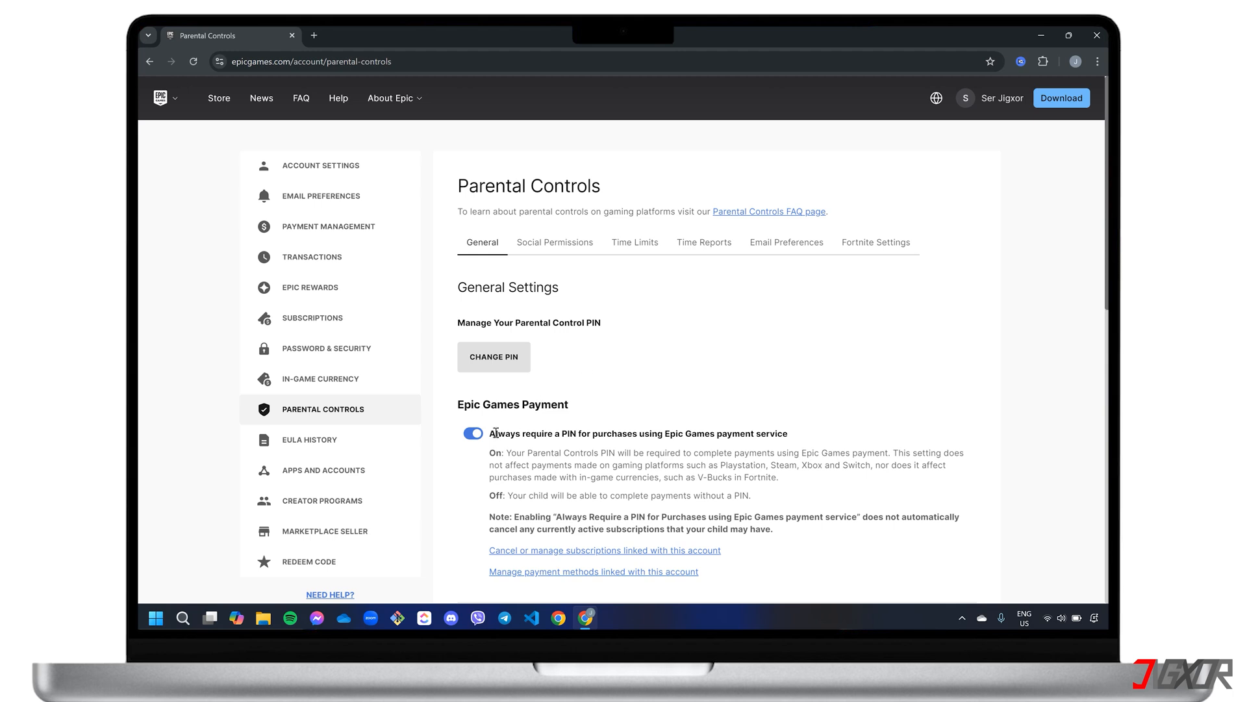
Show the Social Permissions settings for Epic friends and voice chat.
{"action": "left_click", "coordinate": [555, 242]}
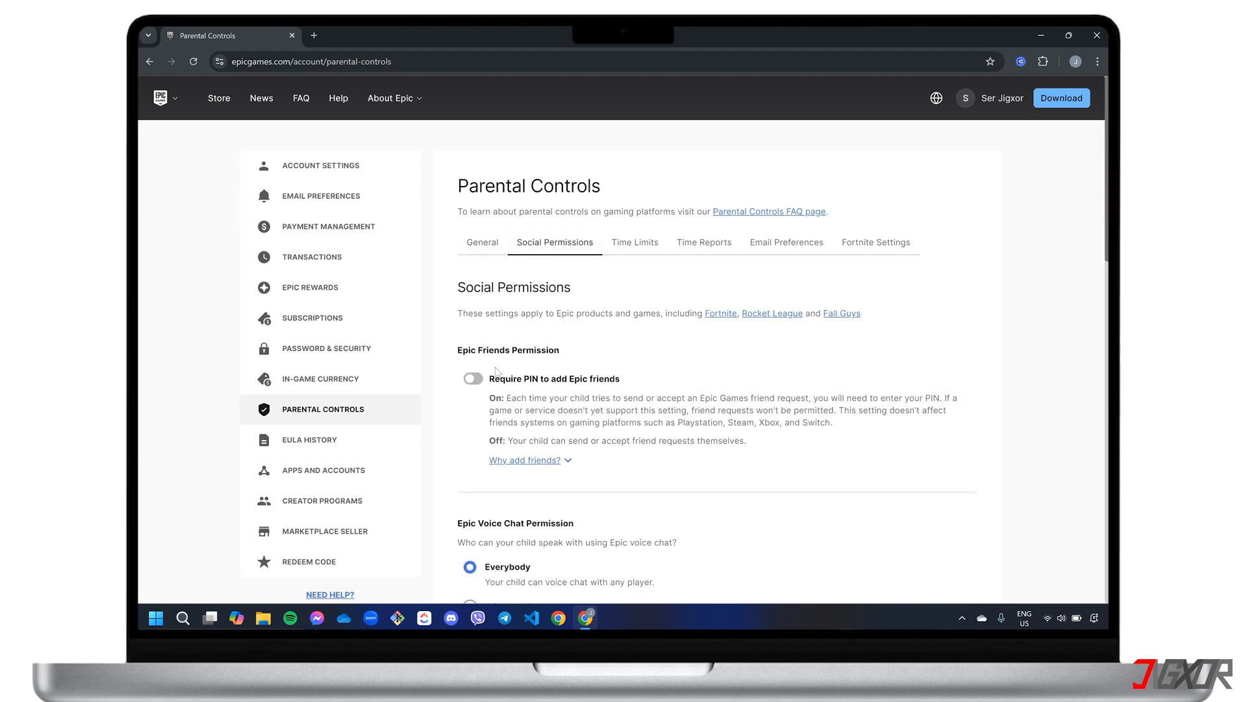
{"action": "scroll", "scroll_direction": "down", "scroll_amount": 3}
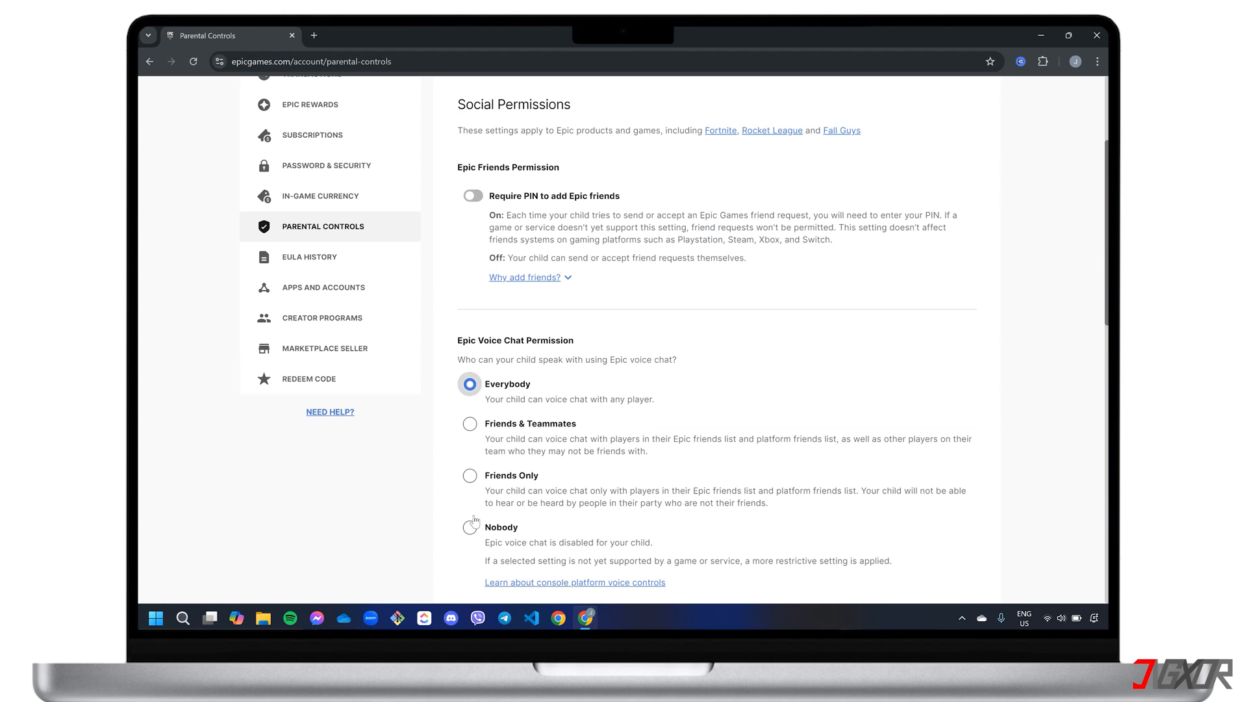
{"action": "scroll", "scroll_direction": "down", "scroll_amount": 3}
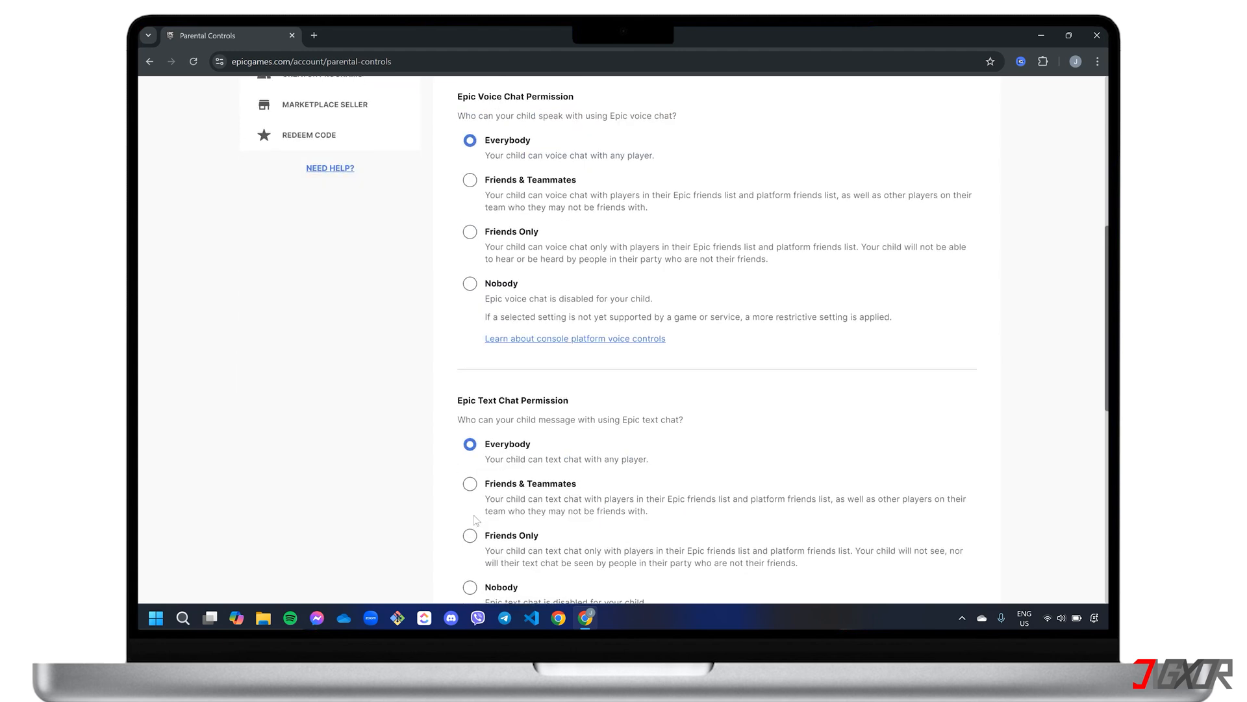
{"action": "scroll", "scroll_direction": "down", "scroll_amount": 3}
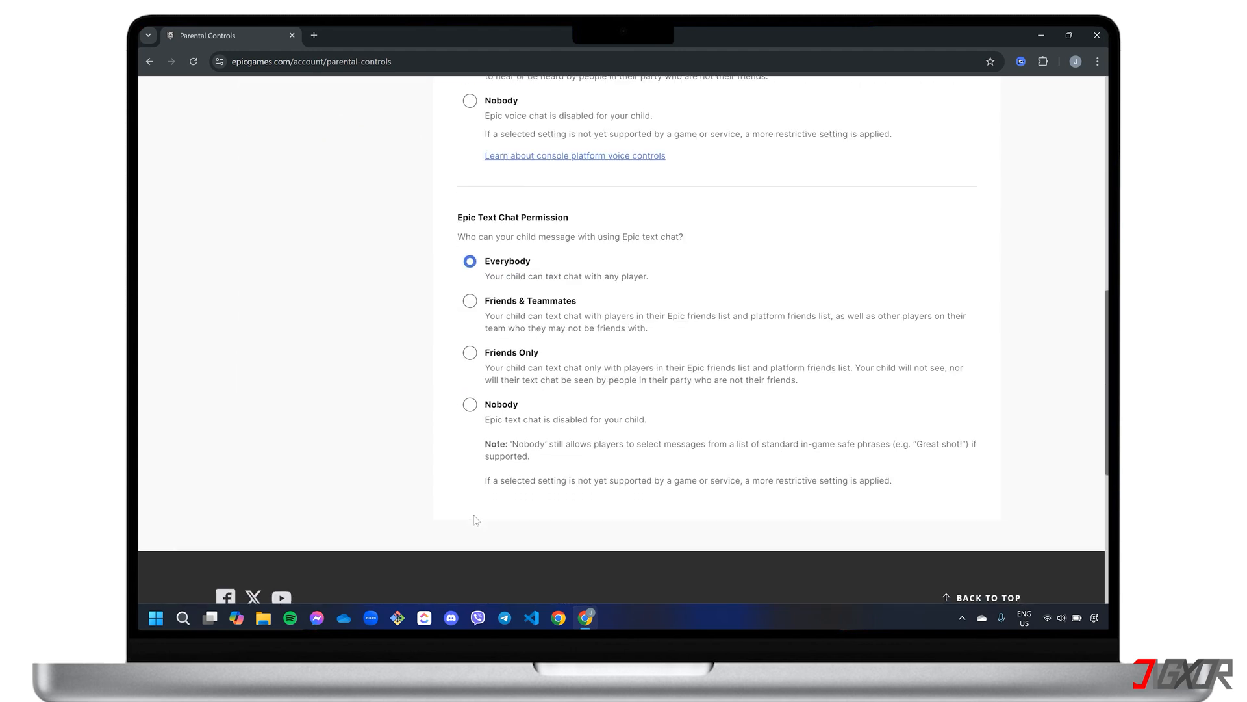